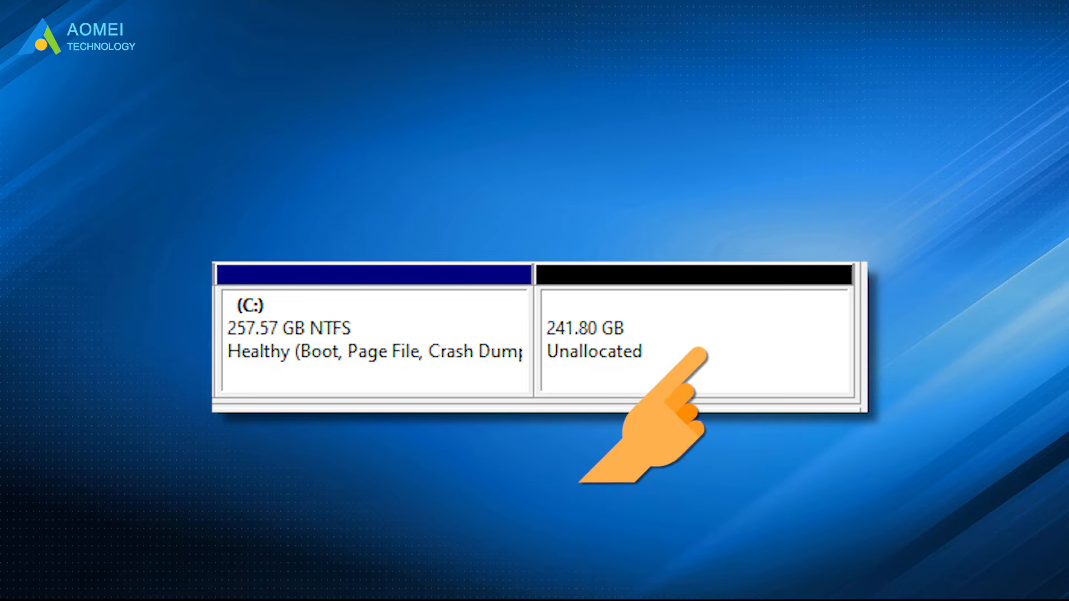
{"action": "mouse_move", "coordinate": [648, 402]}
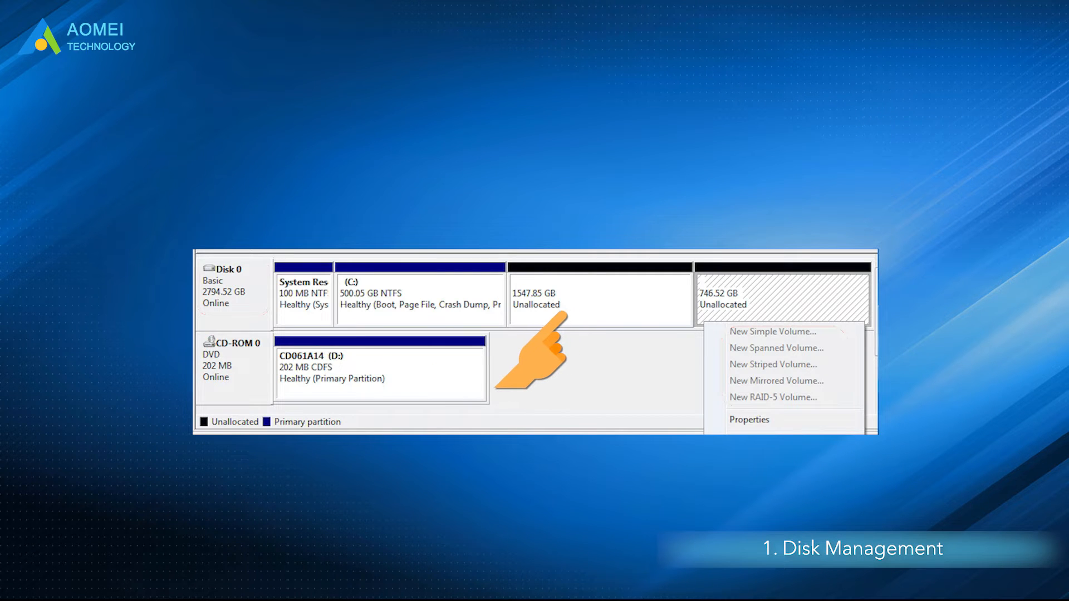
{"action": "mouse_move", "coordinate": [409, 347]}
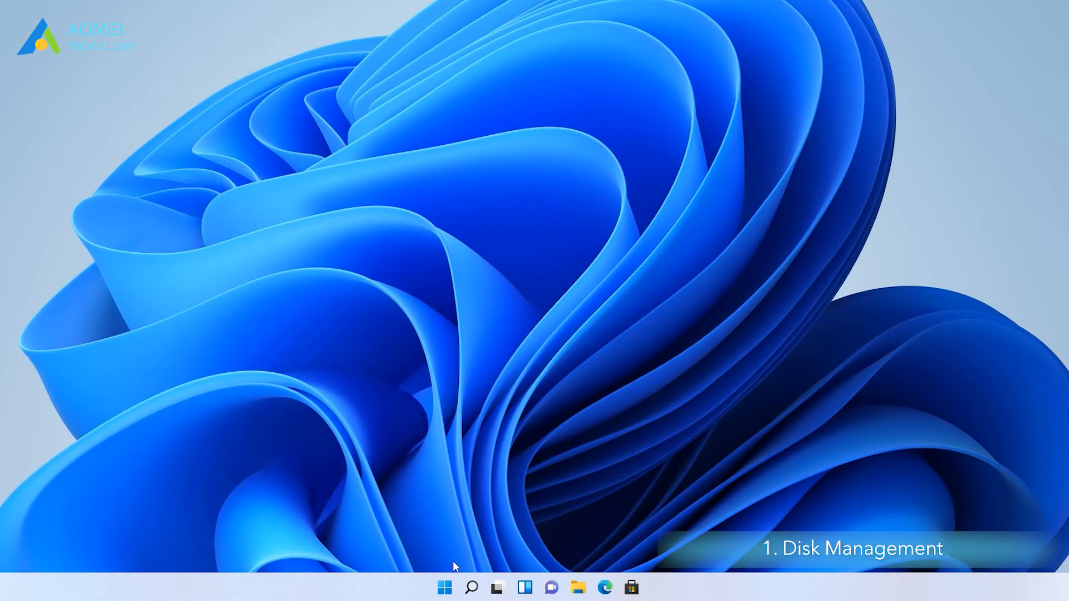
Launch Disk Management from the Win+X quick tools menu
{"action": "right_click", "coordinate": [444, 587]}
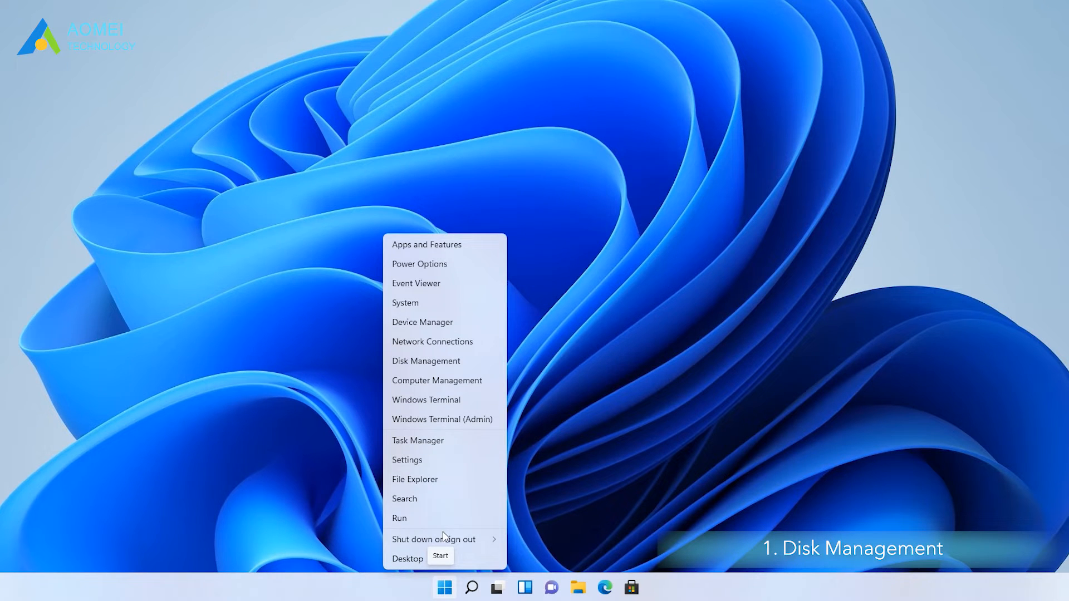
{"action": "mouse_move", "coordinate": [481, 370]}
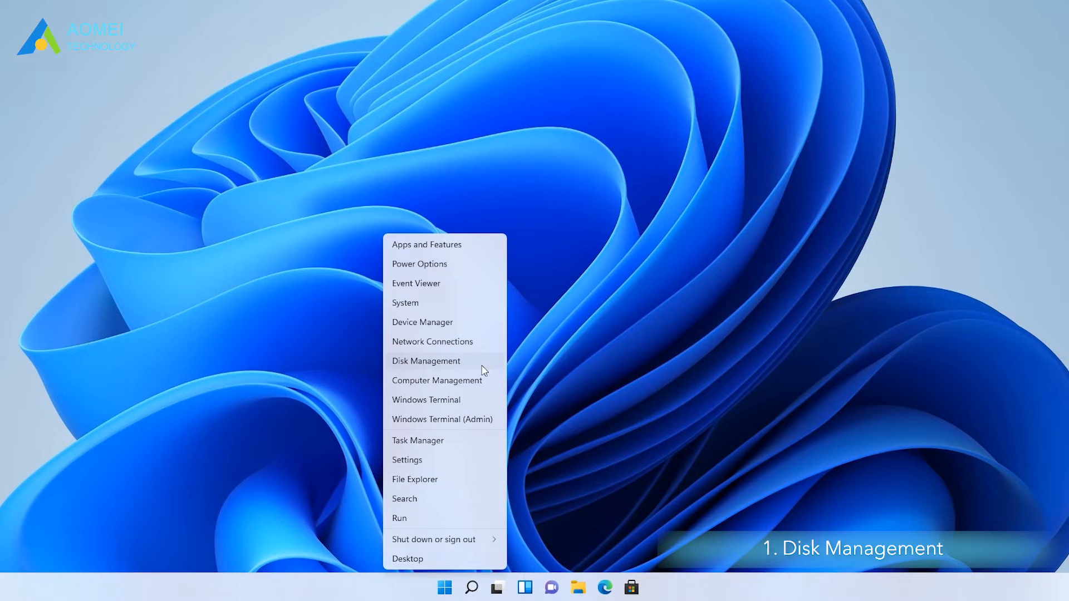
{"action": "left_click", "coordinate": [425, 360]}
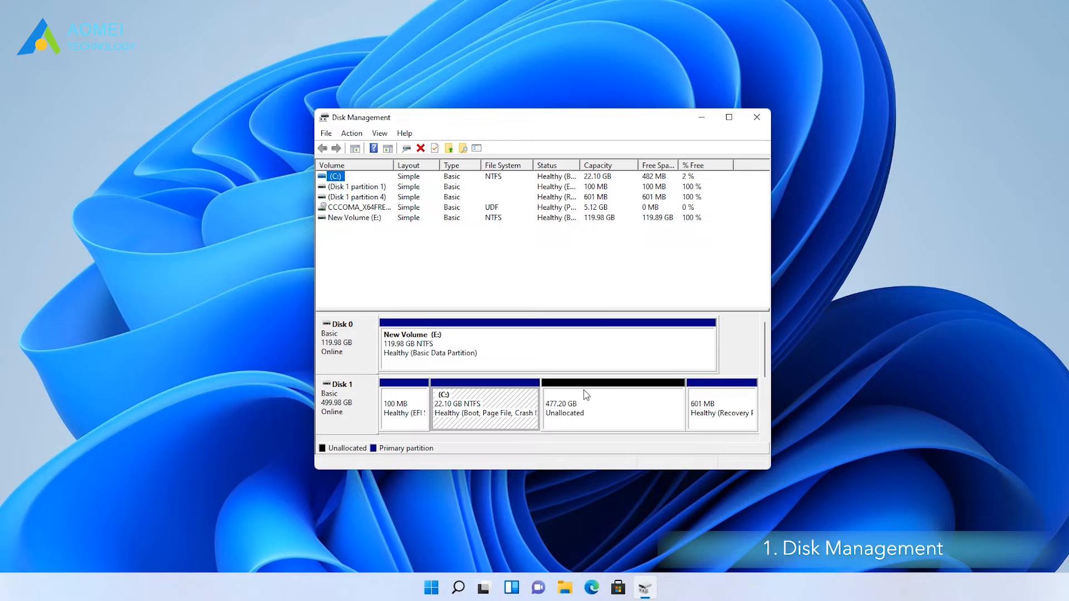
{"action": "mouse_move", "coordinate": [630, 394]}
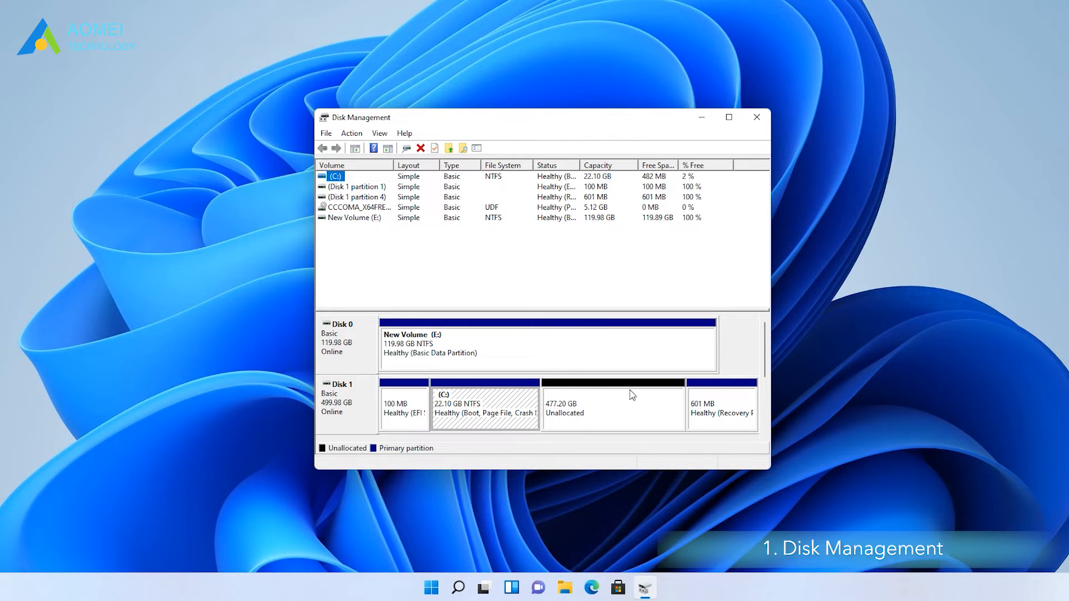
Run the Extend Volume wizard on C: to absorb the adjacent unallocated space, reaching 499.30 GB
{"action": "right_click", "coordinate": [484, 403]}
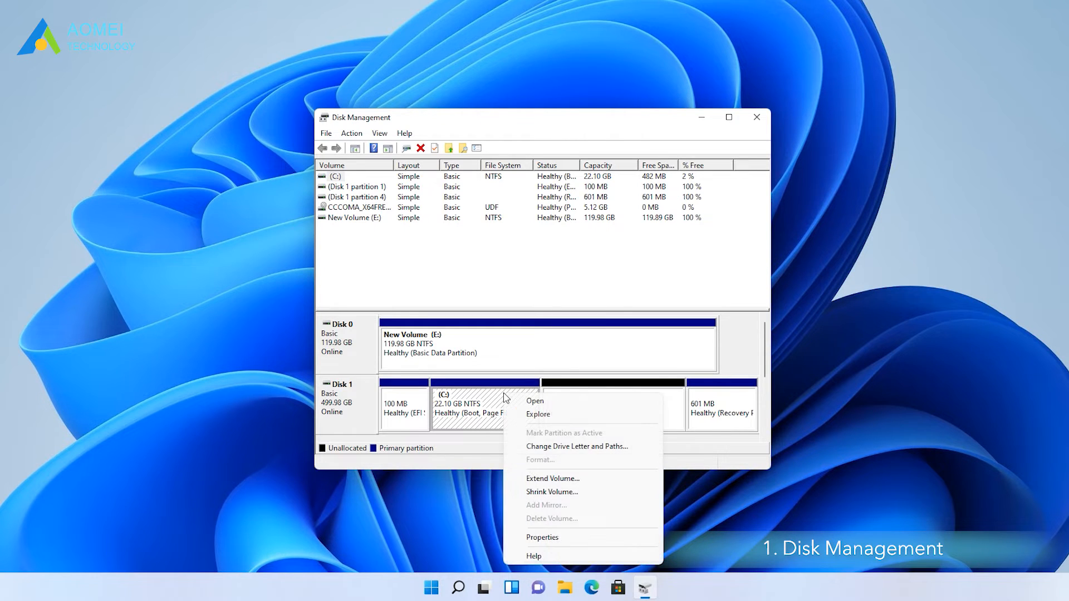
{"action": "mouse_move", "coordinate": [551, 478]}
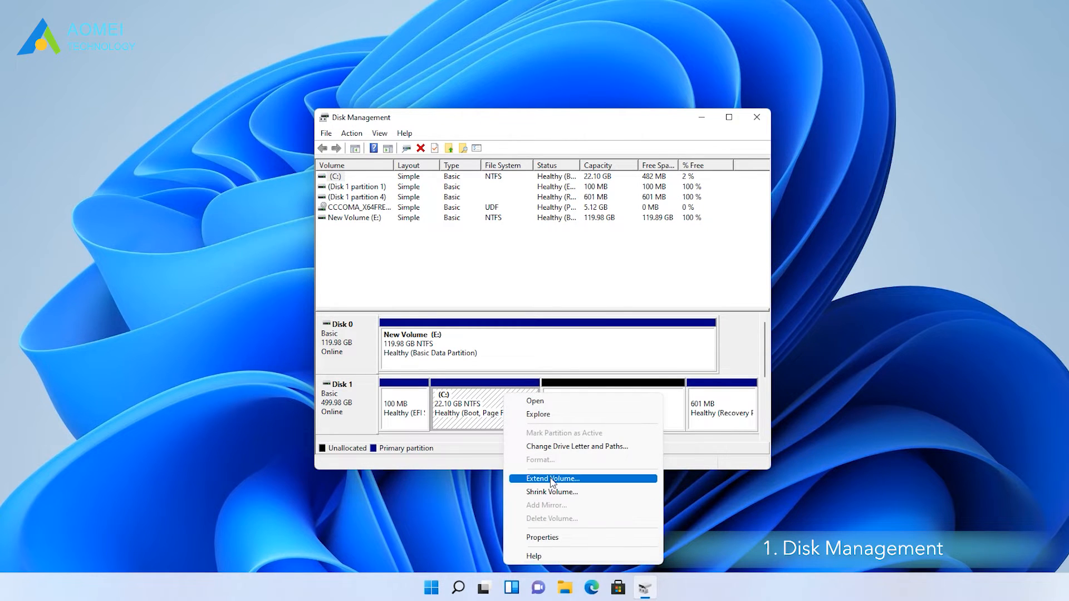
{"action": "left_click", "coordinate": [551, 478]}
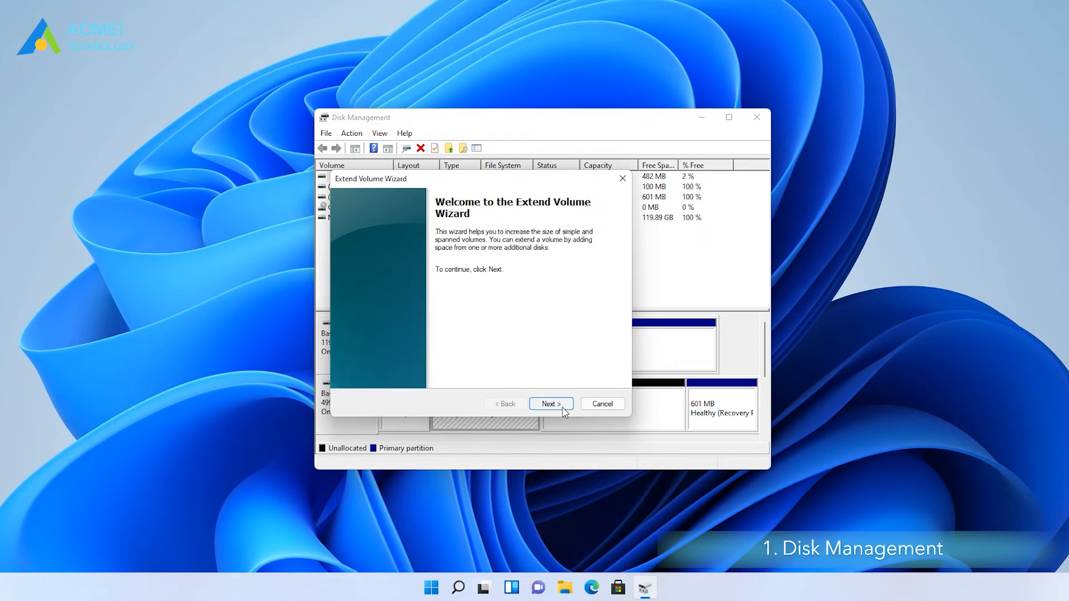
{"action": "left_click", "coordinate": [551, 403]}
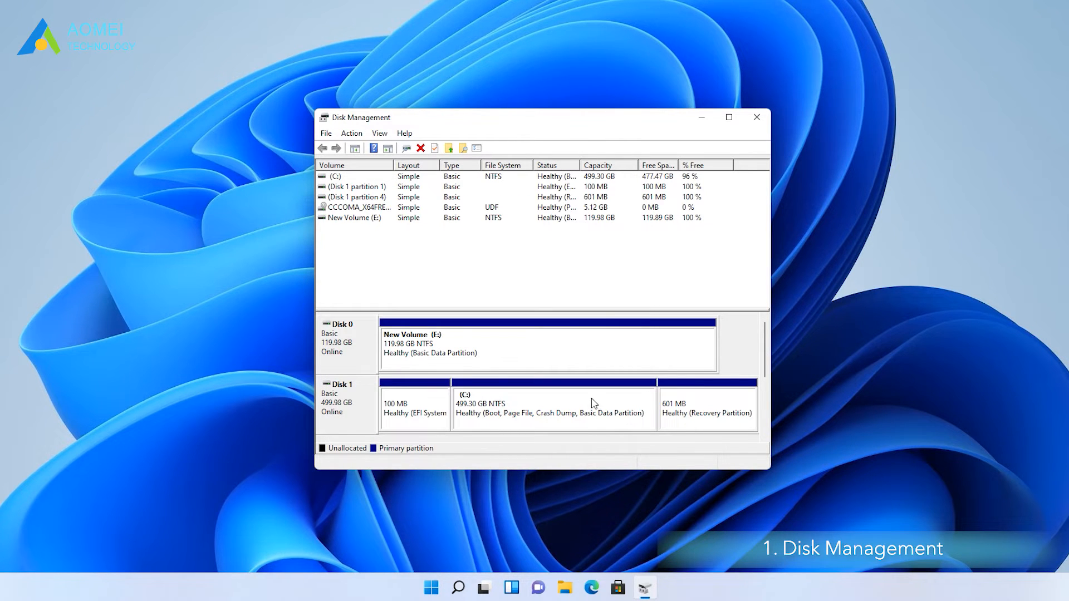
{"action": "left_click", "coordinate": [553, 403]}
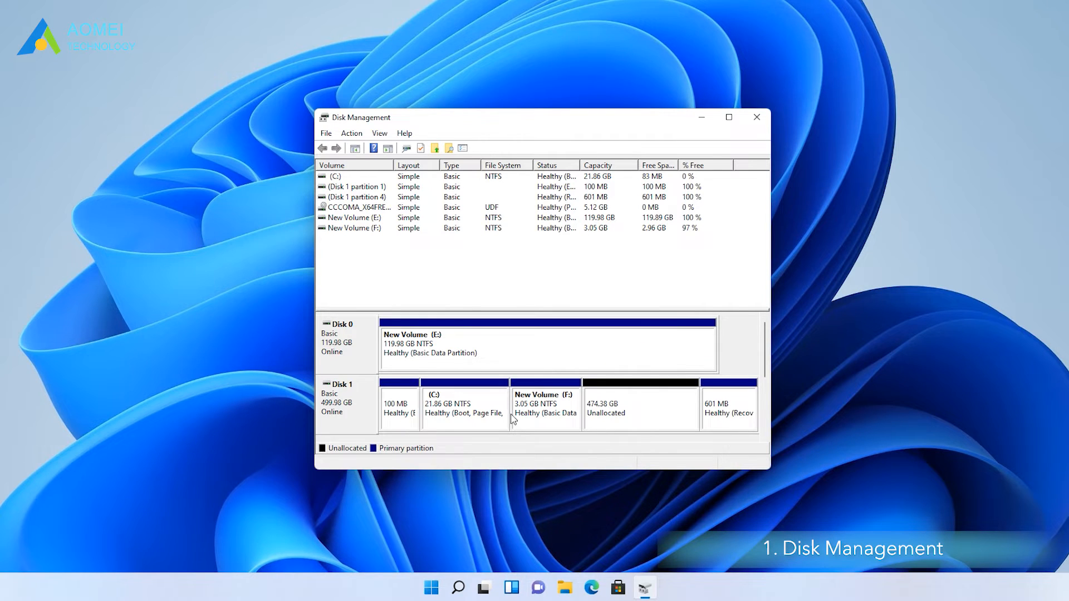
{"action": "right_click", "coordinate": [463, 403]}
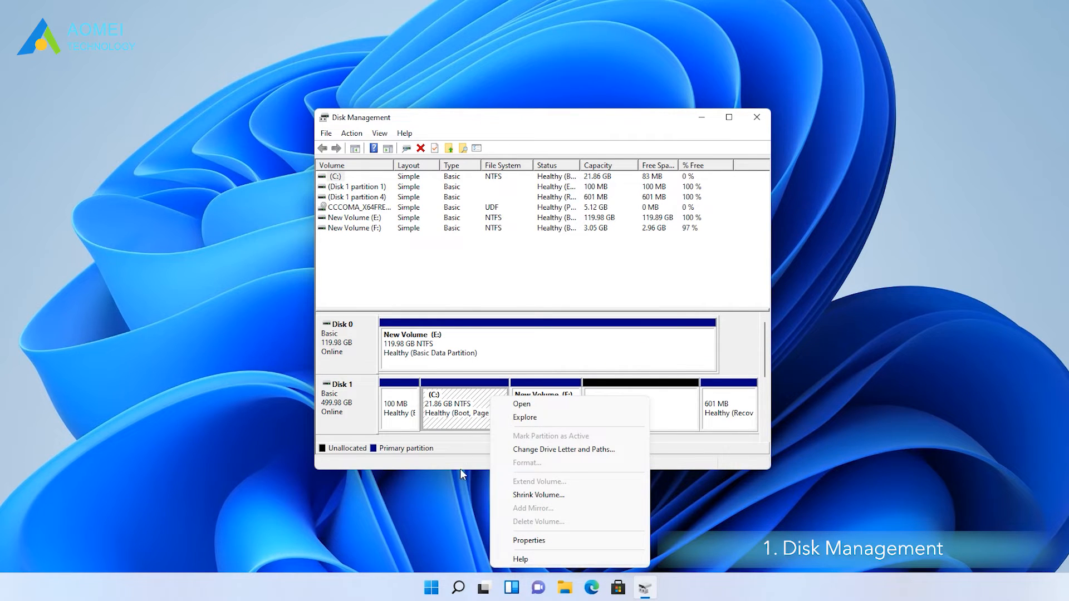
{"action": "mouse_move", "coordinate": [572, 481]}
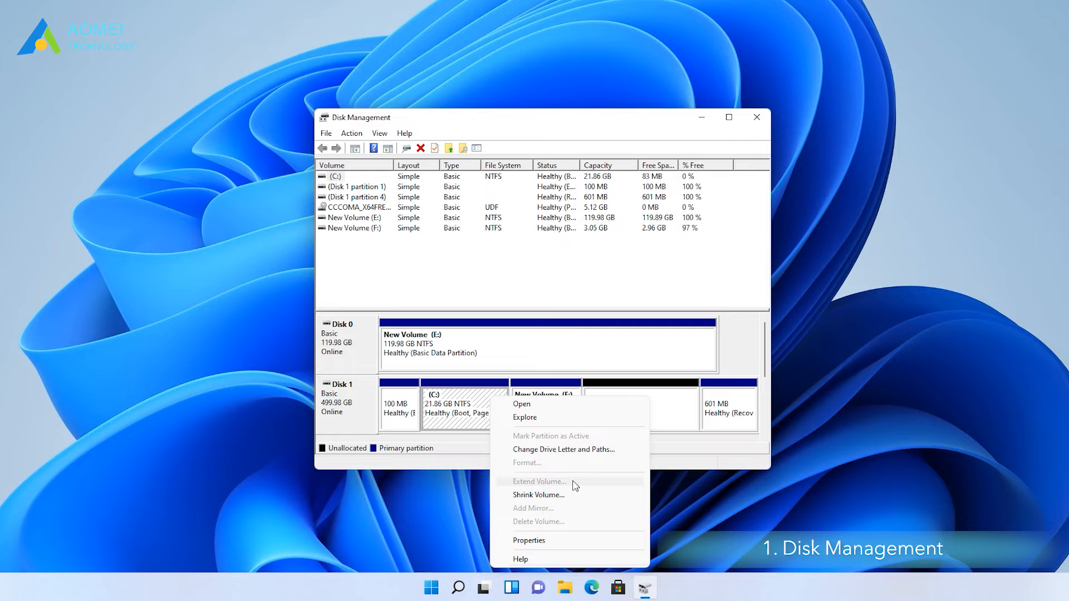
{"action": "left_click", "coordinate": [539, 495]}
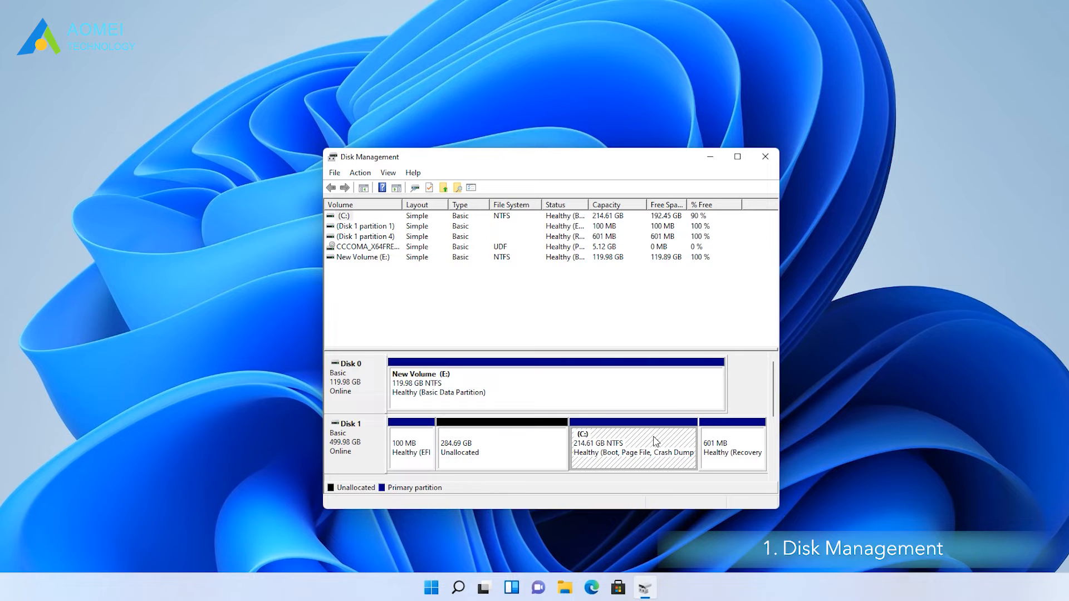
{"action": "mouse_move", "coordinate": [496, 442]}
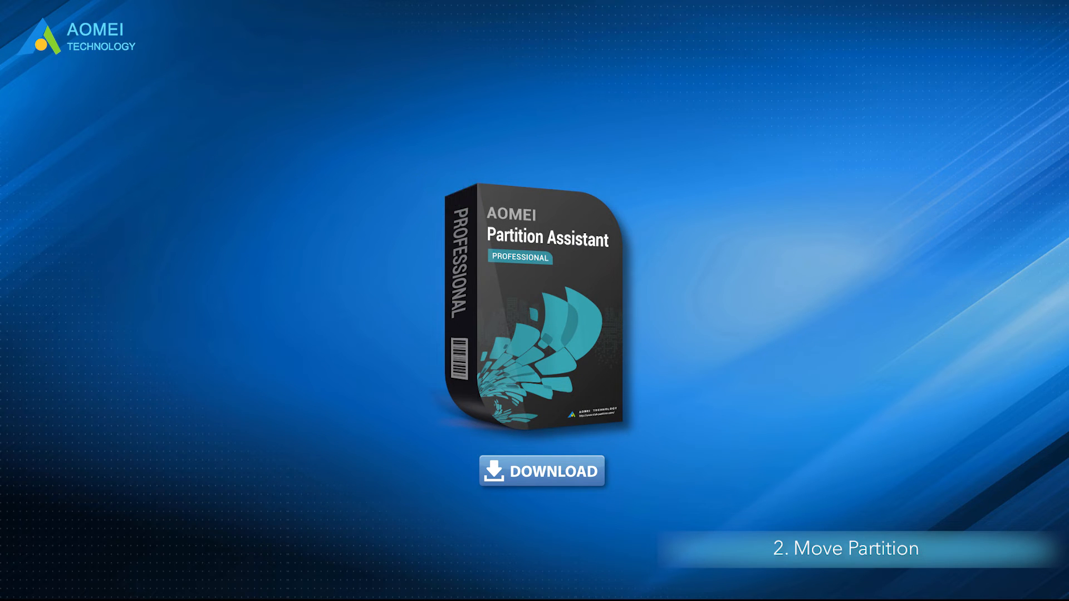
Bring up the Resize/Move Partition dialog for the C partition
{"action": "left_click", "coordinate": [541, 471]}
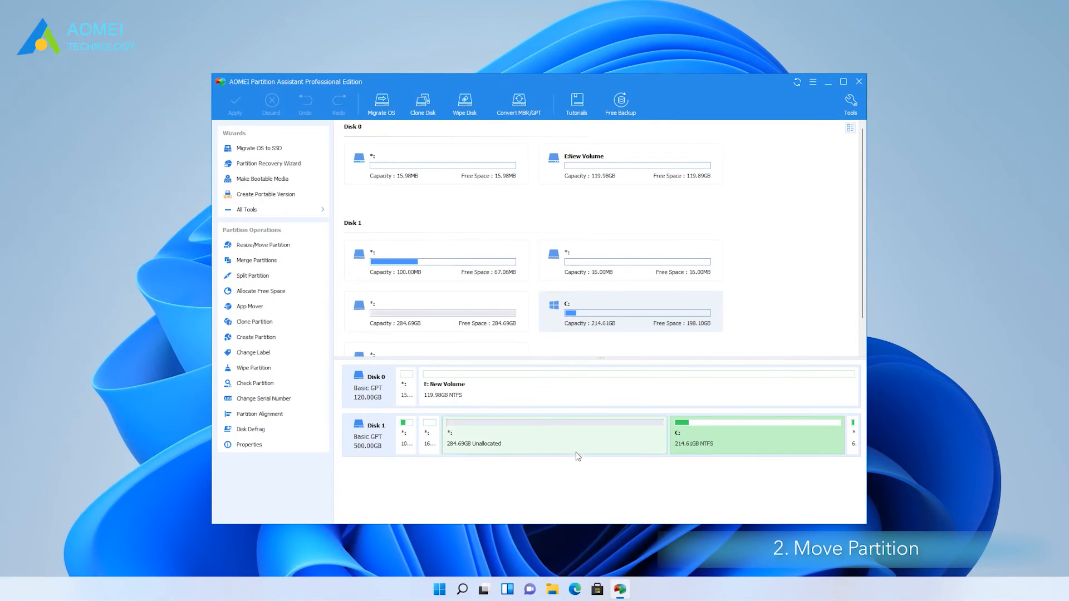
{"action": "mouse_move", "coordinate": [608, 446]}
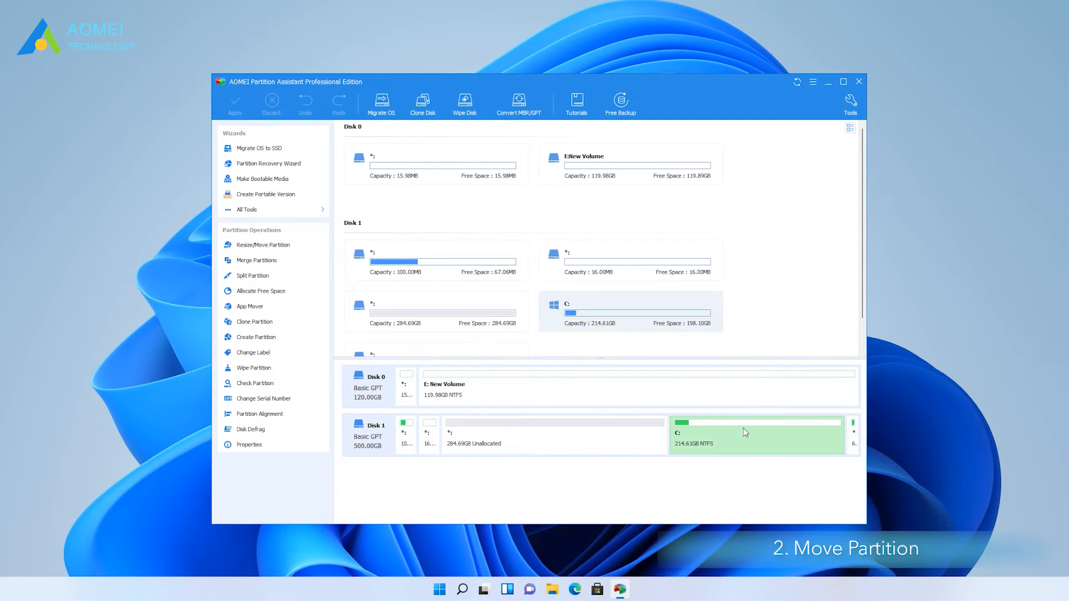
{"action": "right_click", "coordinate": [743, 433]}
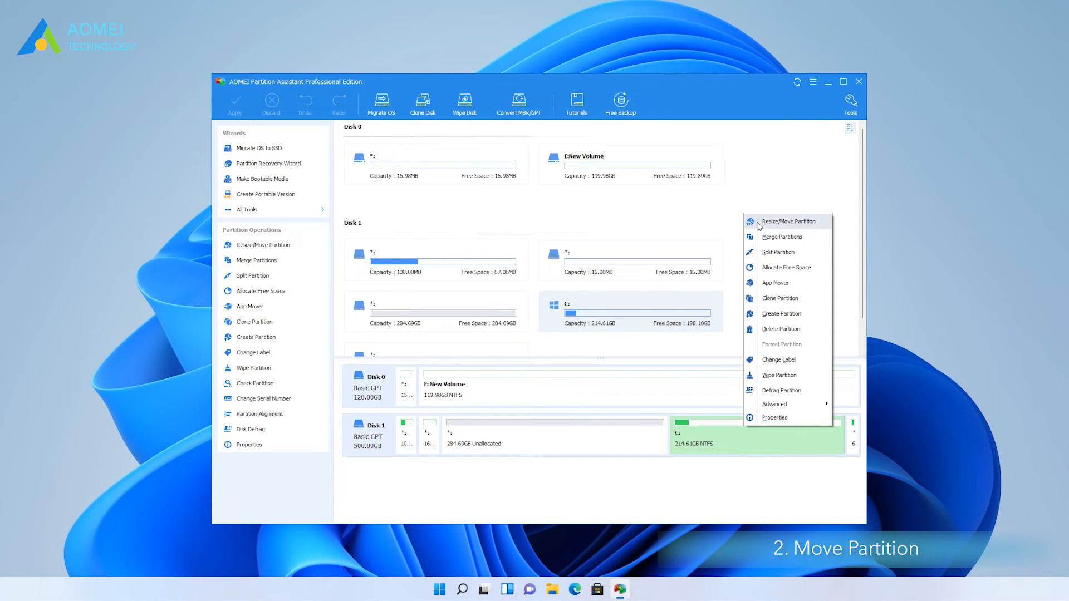
{"action": "left_click", "coordinate": [788, 220]}
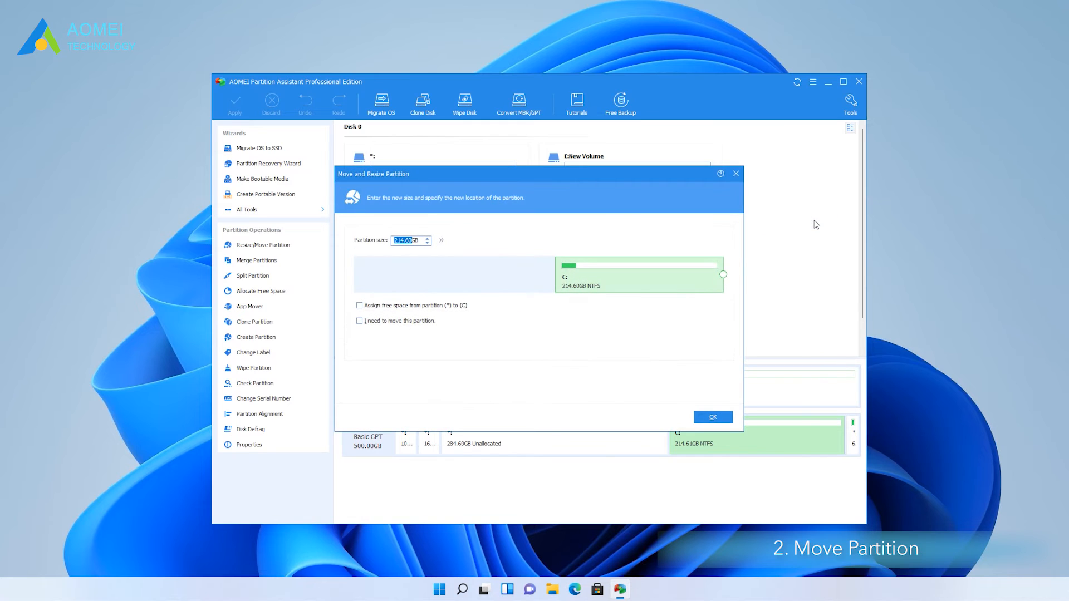
{"action": "mouse_move", "coordinate": [356, 328]}
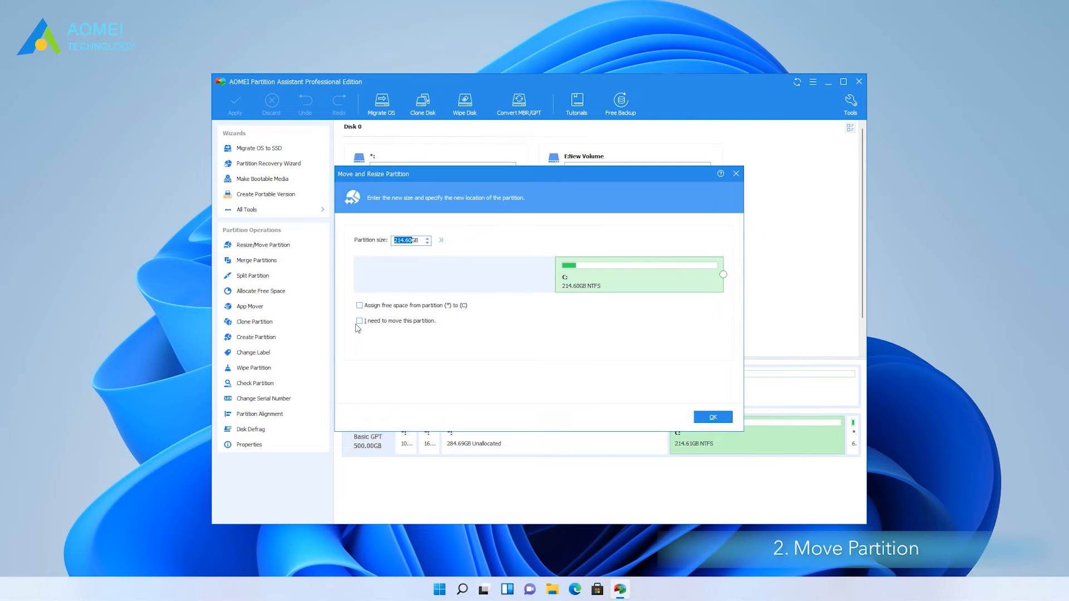
Enable moving C, confirm its new position ahead of the 284.69 GB unallocated space
{"action": "left_click", "coordinate": [359, 321]}
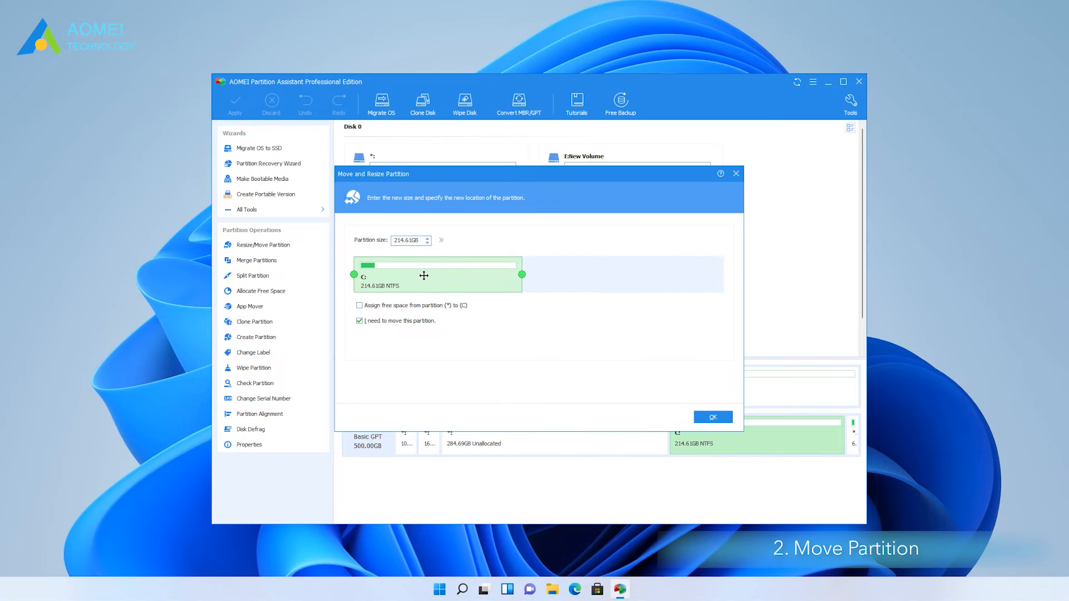
{"action": "left_click", "coordinate": [711, 416]}
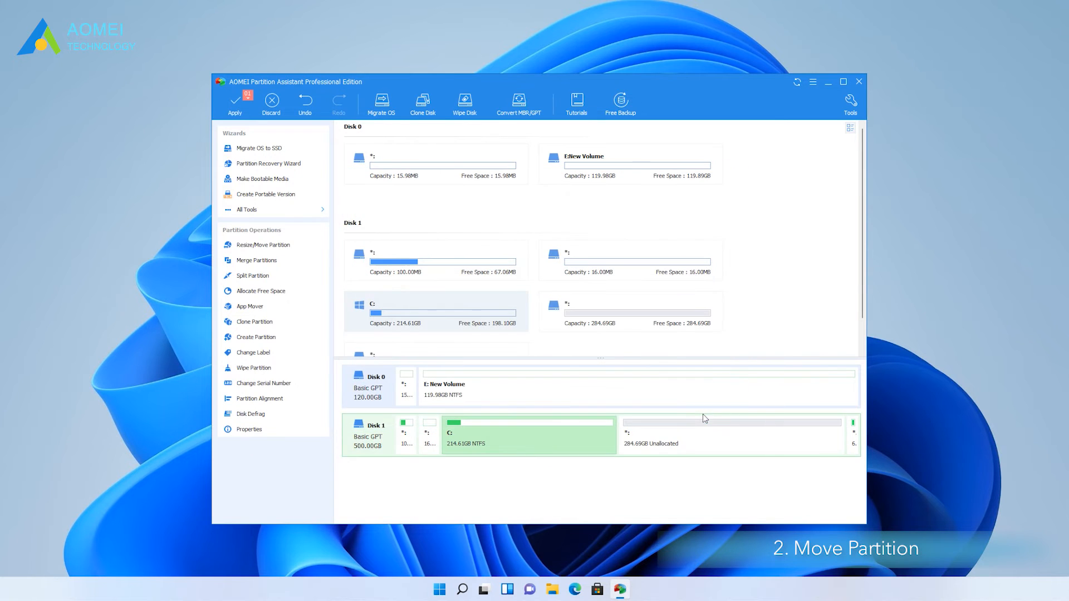
{"action": "left_click", "coordinate": [729, 434]}
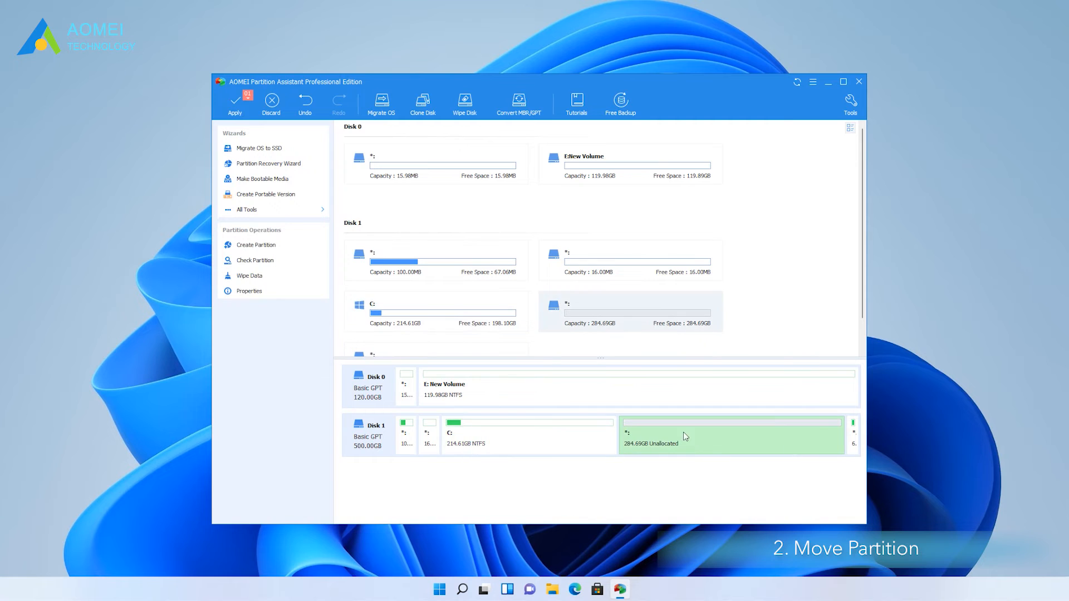
Resize C to take the following unallocated space, confirming a 499.29 GB NTFS partition
{"action": "left_click", "coordinate": [528, 434]}
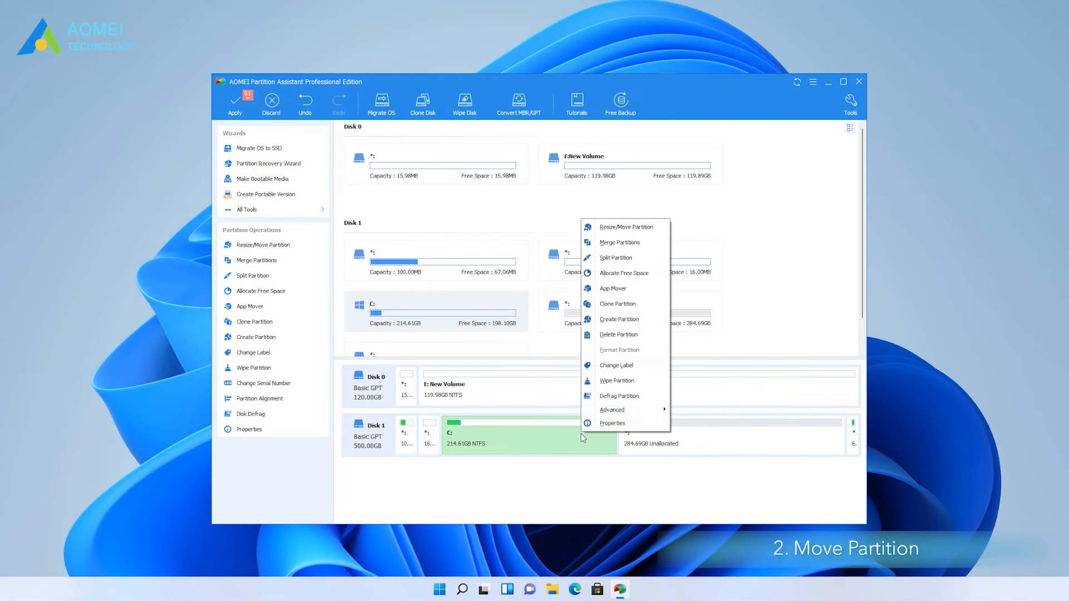
{"action": "left_click", "coordinate": [625, 226]}
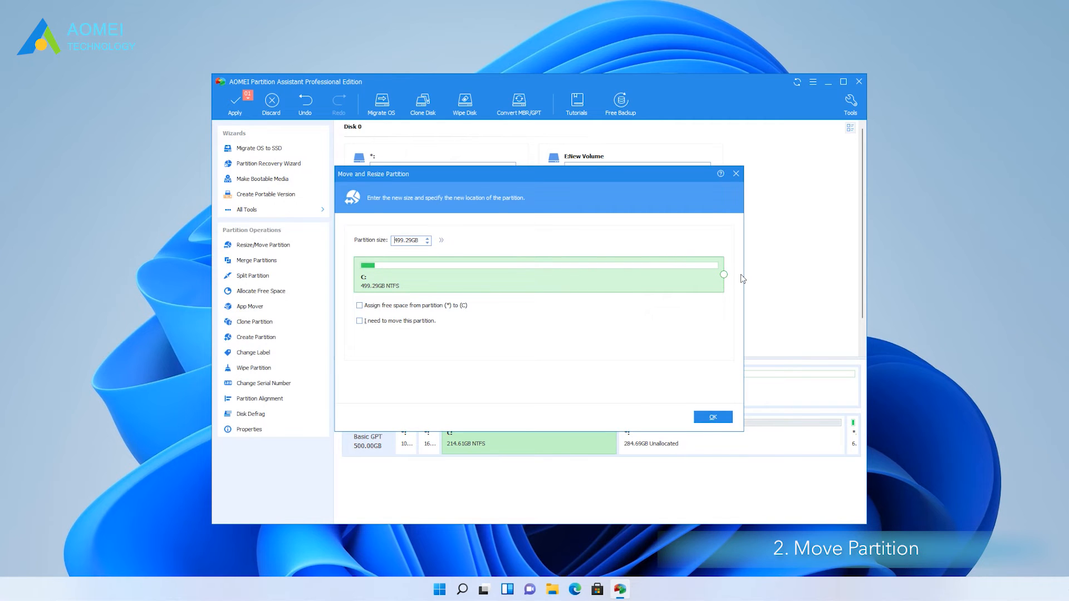
{"action": "left_click", "coordinate": [712, 416]}
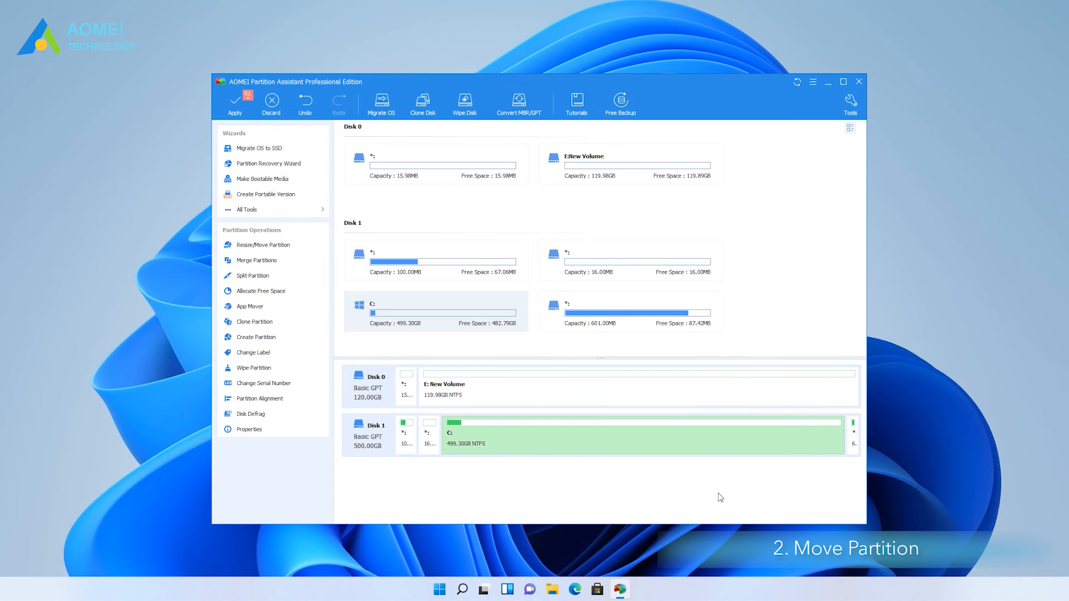
{"action": "mouse_move", "coordinate": [234, 103]}
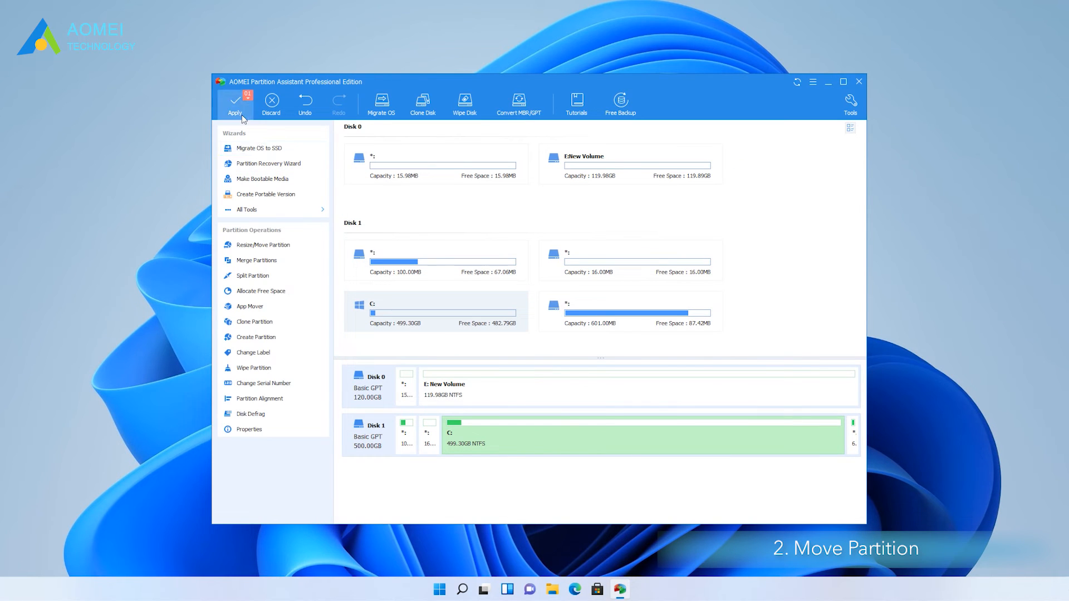
{"action": "mouse_move", "coordinate": [226, 121]}
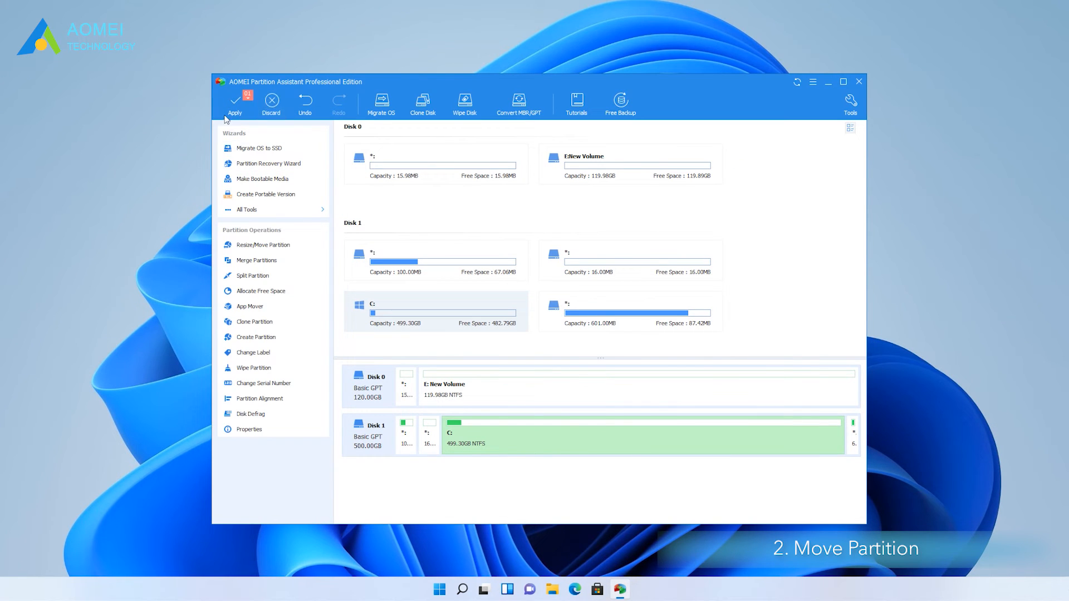
{"action": "mouse_move", "coordinate": [270, 103]}
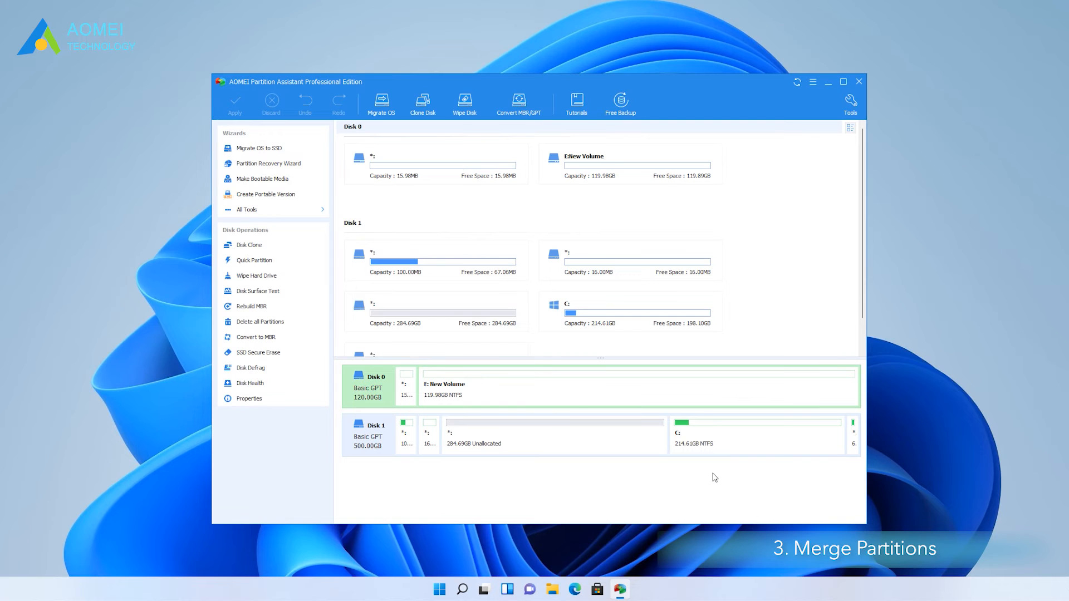
{"action": "mouse_move", "coordinate": [371, 592]}
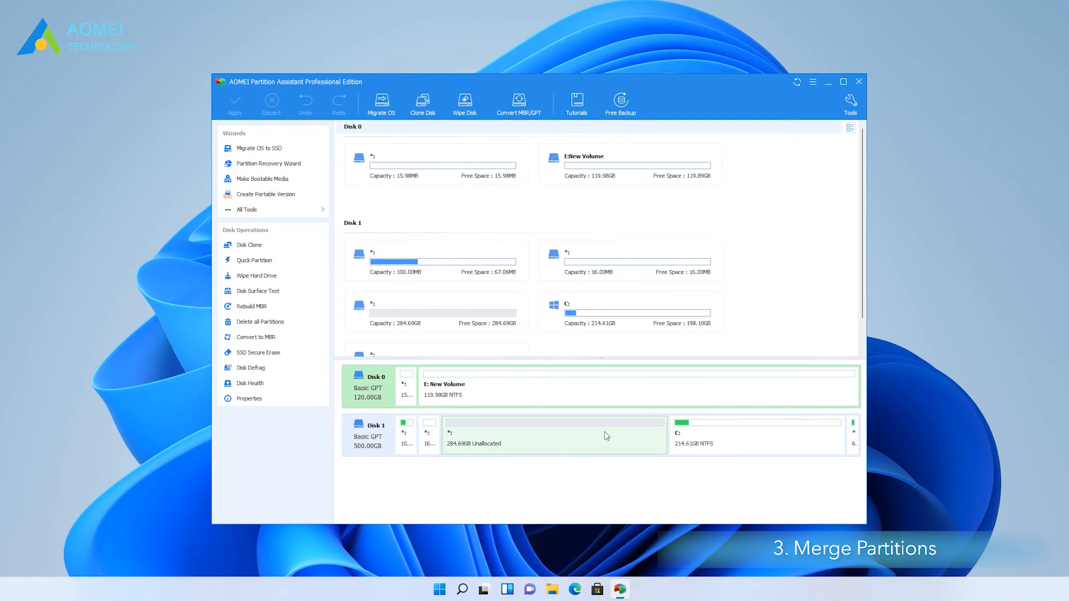
Merge the 284.69 GB unallocated space into C via Merge Partitions, yielding one 499.30 GB partition
{"action": "right_click", "coordinate": [553, 437]}
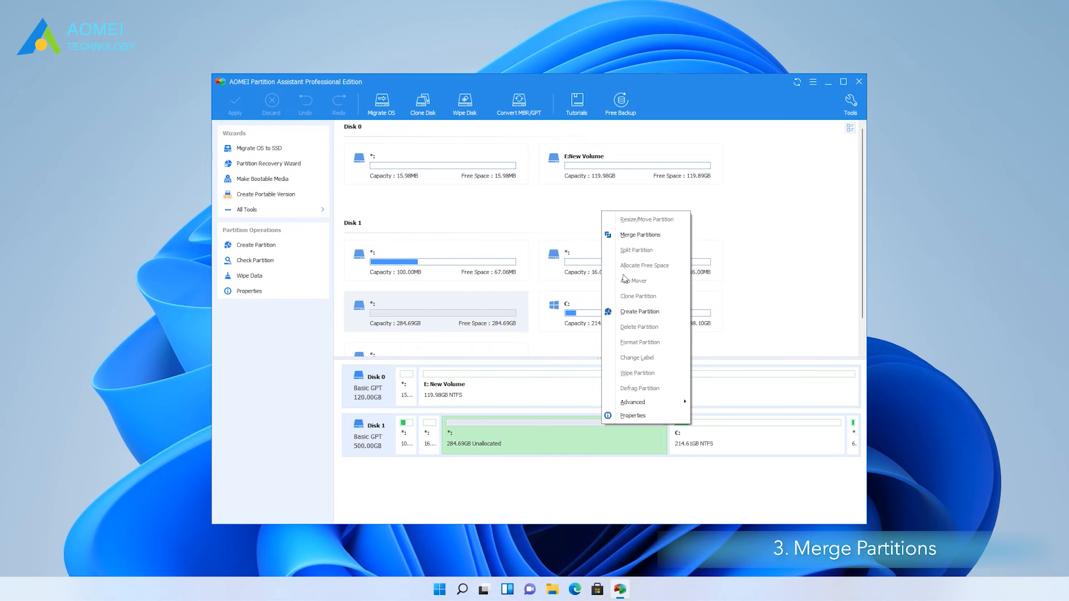
{"action": "mouse_move", "coordinate": [639, 235]}
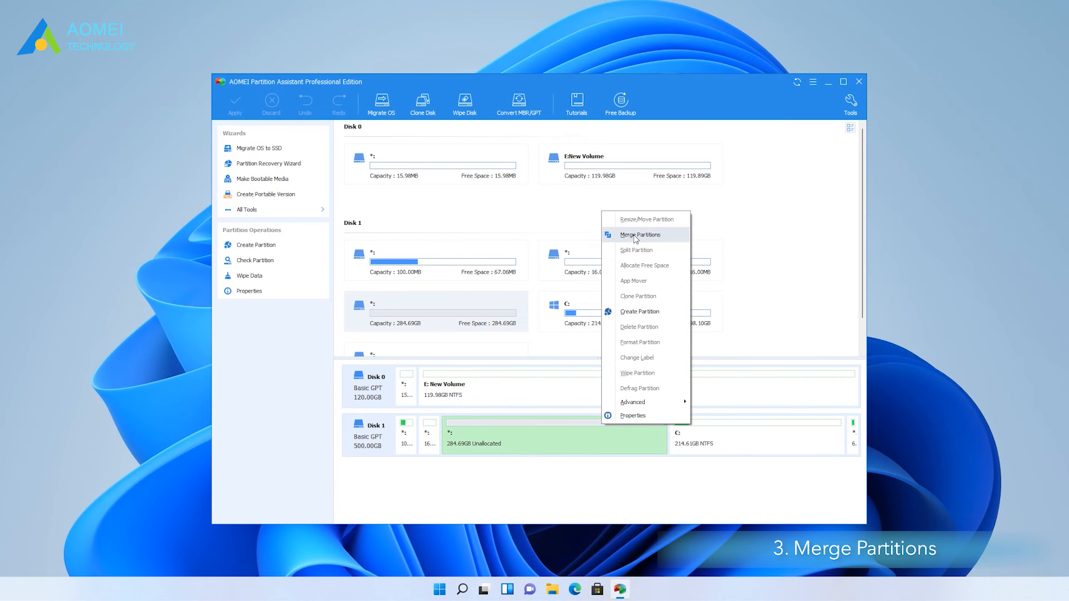
{"action": "left_click", "coordinate": [639, 235]}
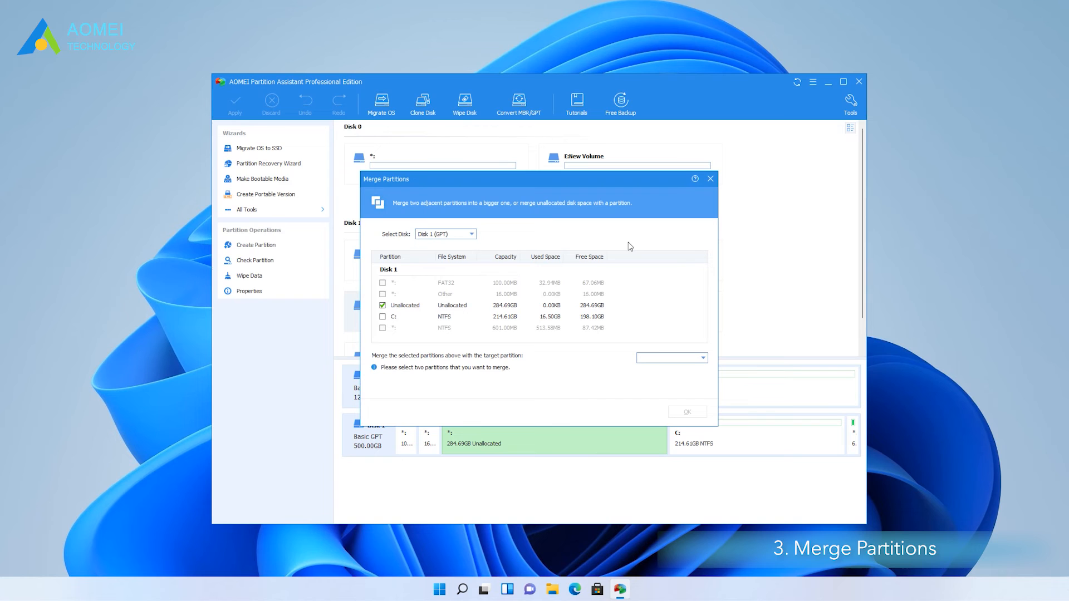
{"action": "mouse_move", "coordinate": [387, 324]}
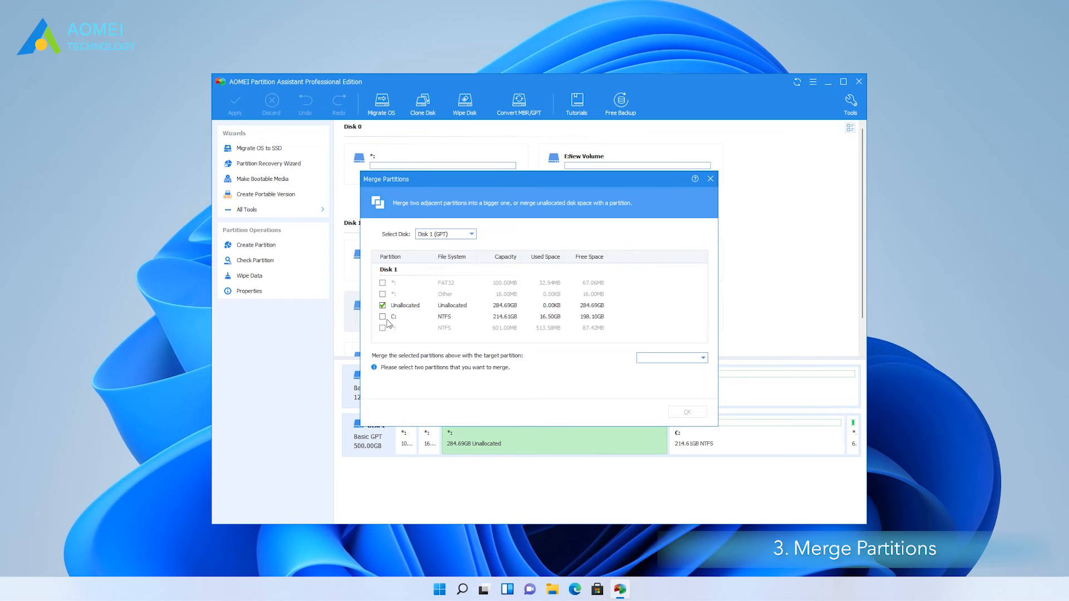
{"action": "left_click", "coordinate": [687, 412]}
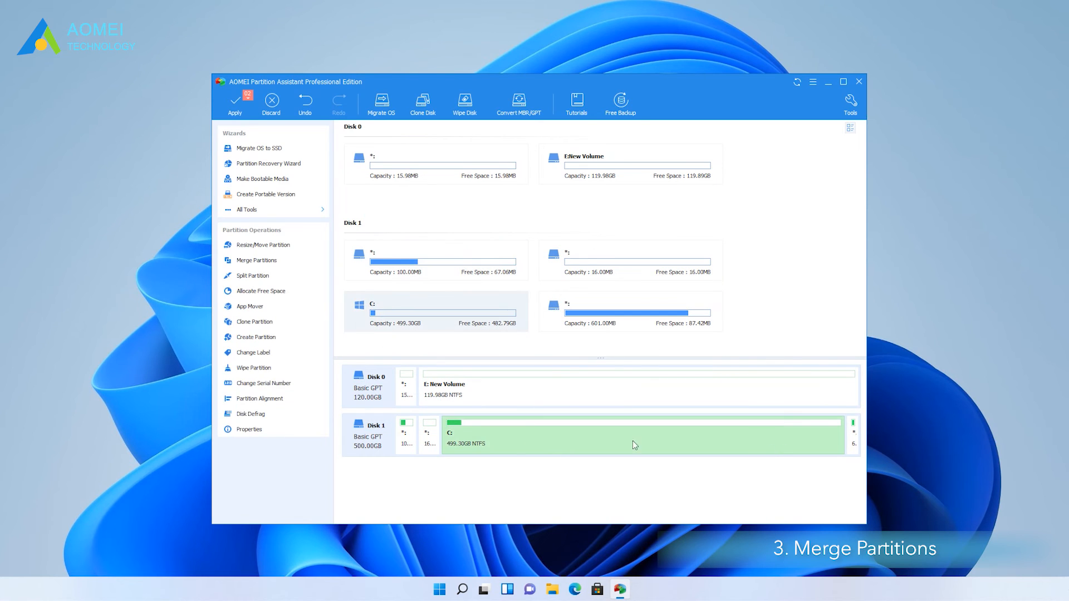
{"action": "mouse_move", "coordinate": [730, 446]}
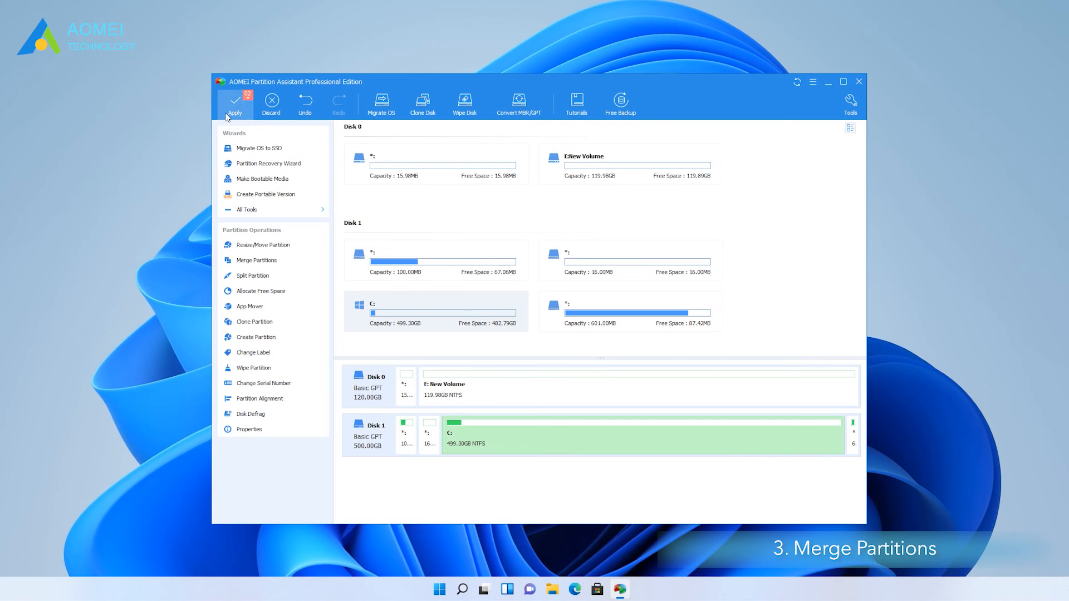
{"action": "mouse_move", "coordinate": [265, 133]}
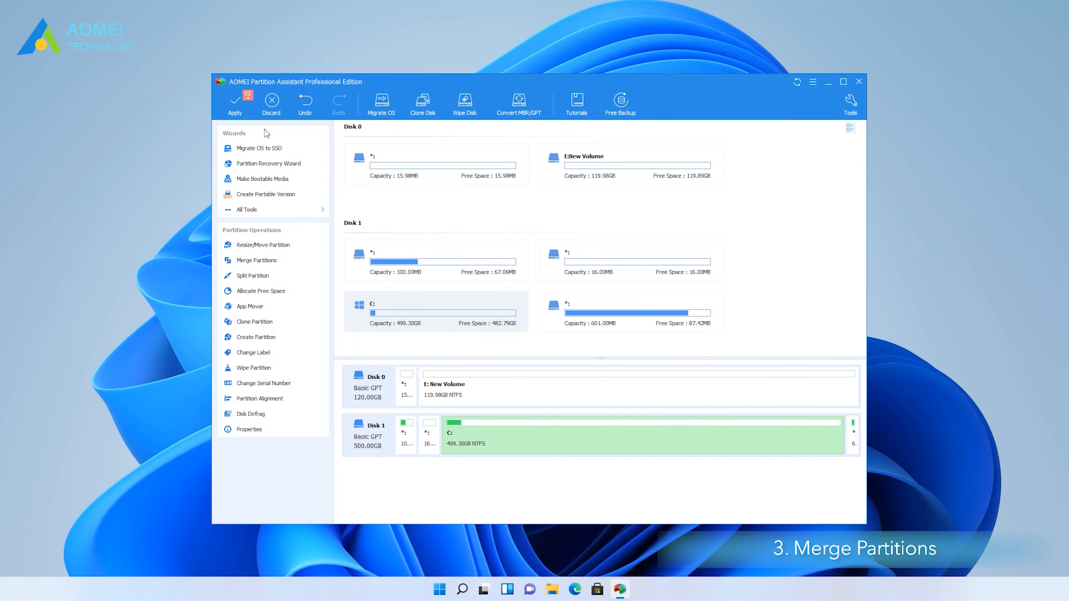
{"action": "right_click", "coordinate": [440, 314]}
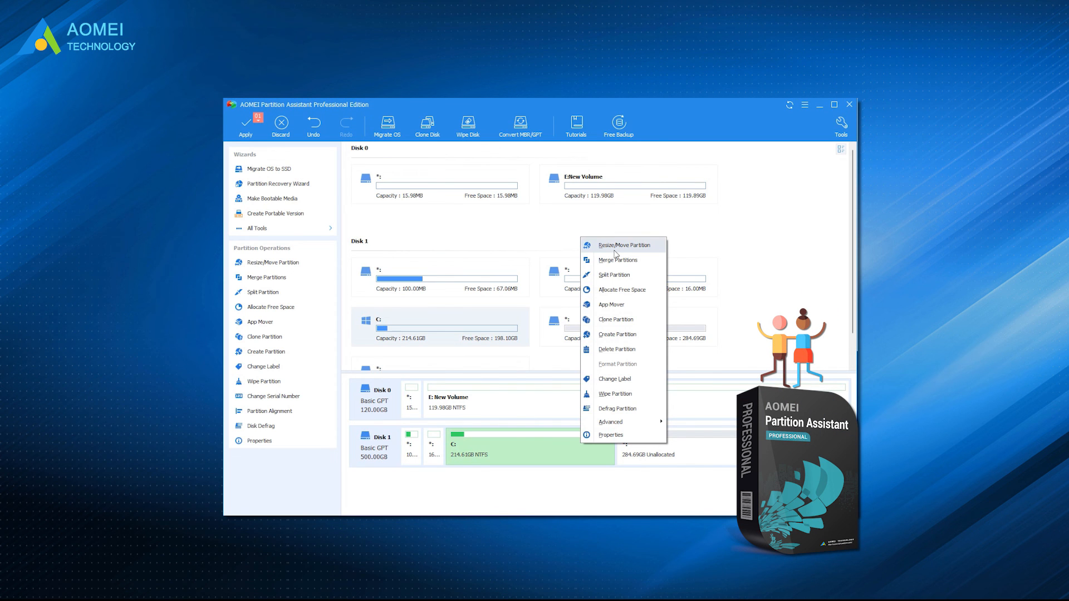
{"action": "left_click", "coordinate": [257, 227]}
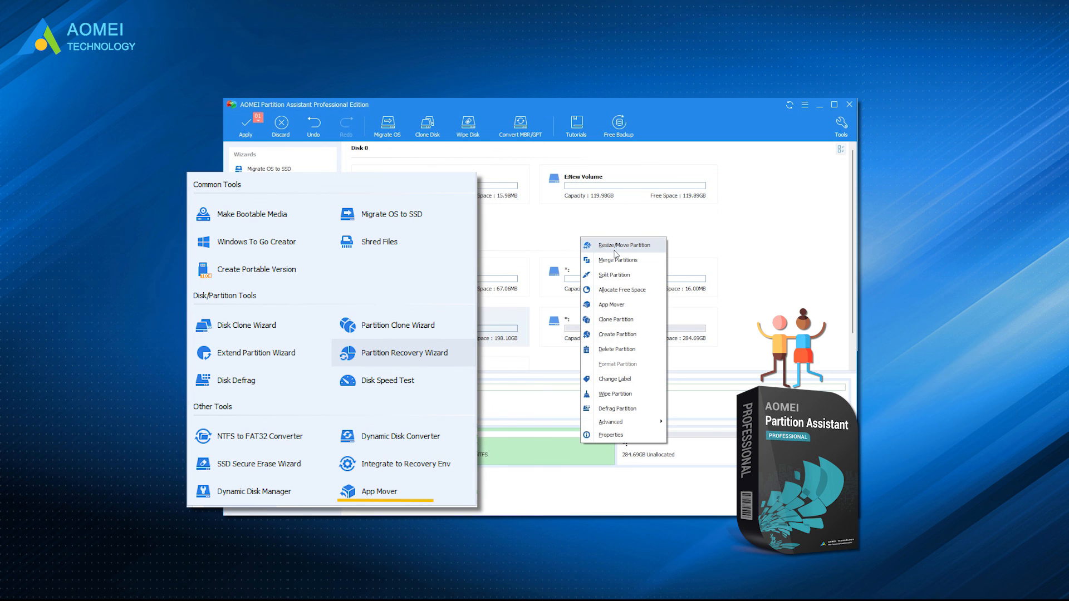
{"action": "mouse_move", "coordinate": [390, 214]}
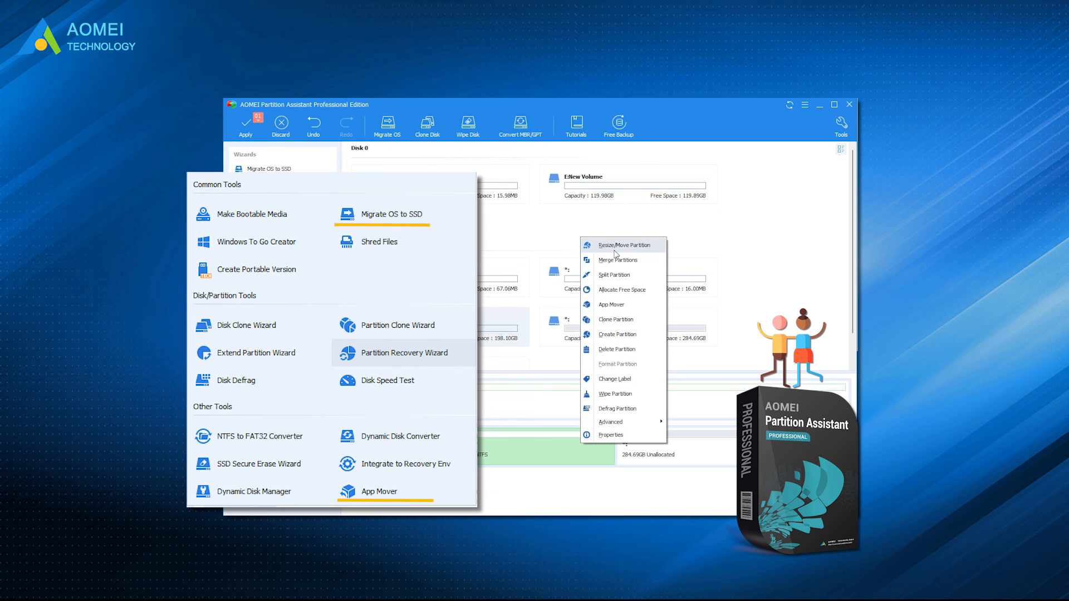
{"action": "mouse_move", "coordinate": [385, 380]}
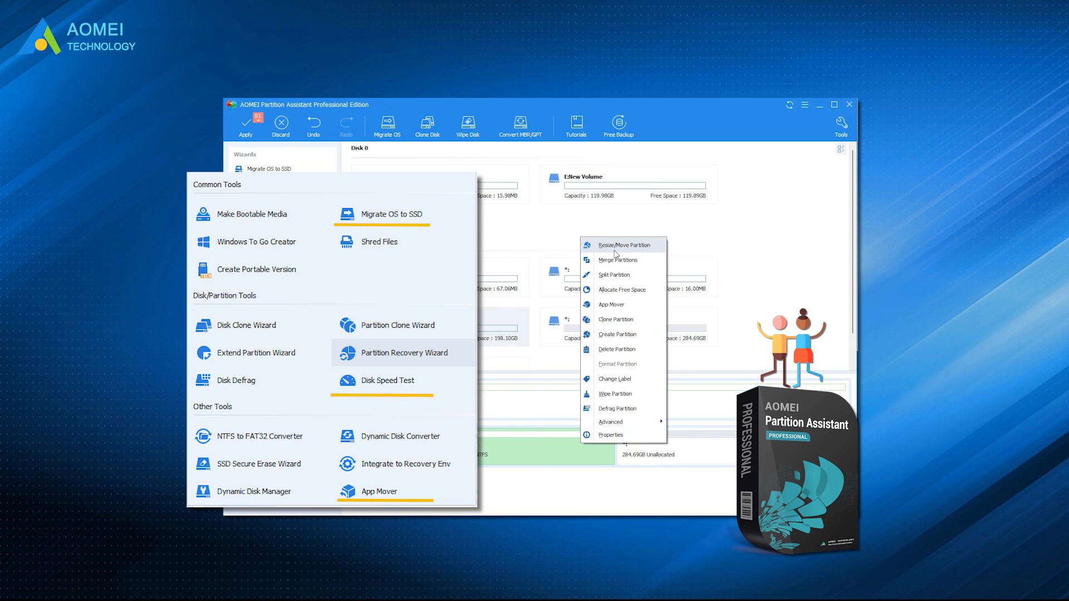